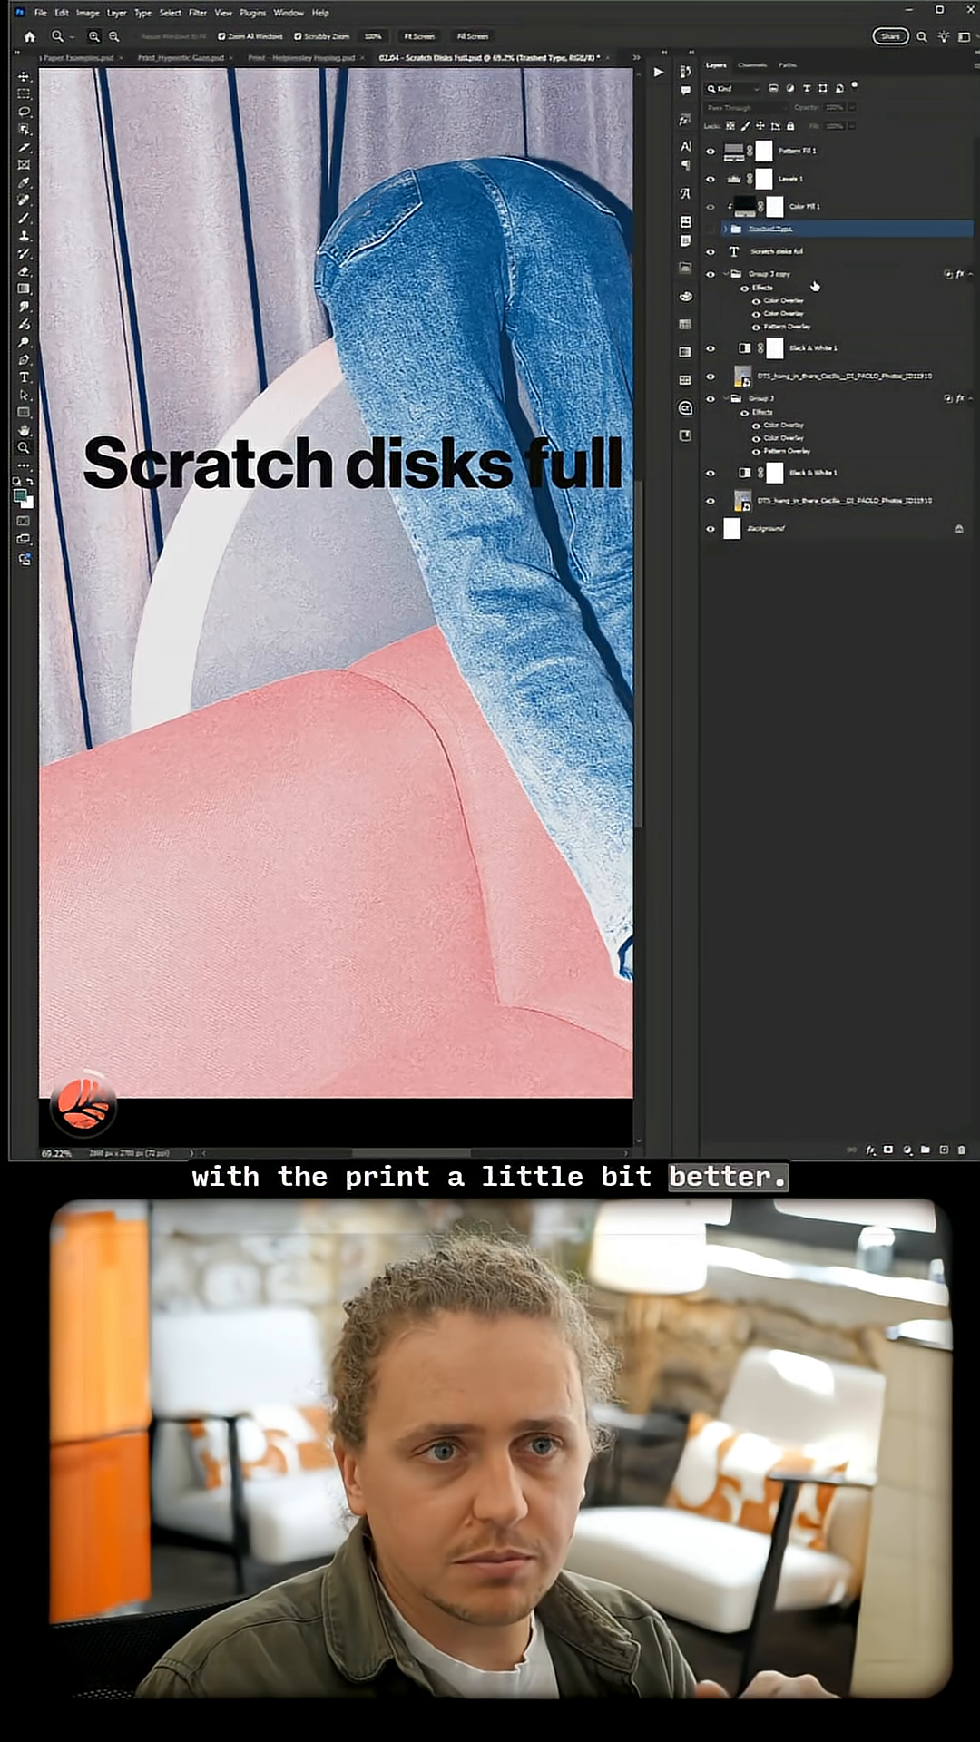
Step: Select the 'Scratch disks full' text layer to style it with Trashed Type
click(783, 251)
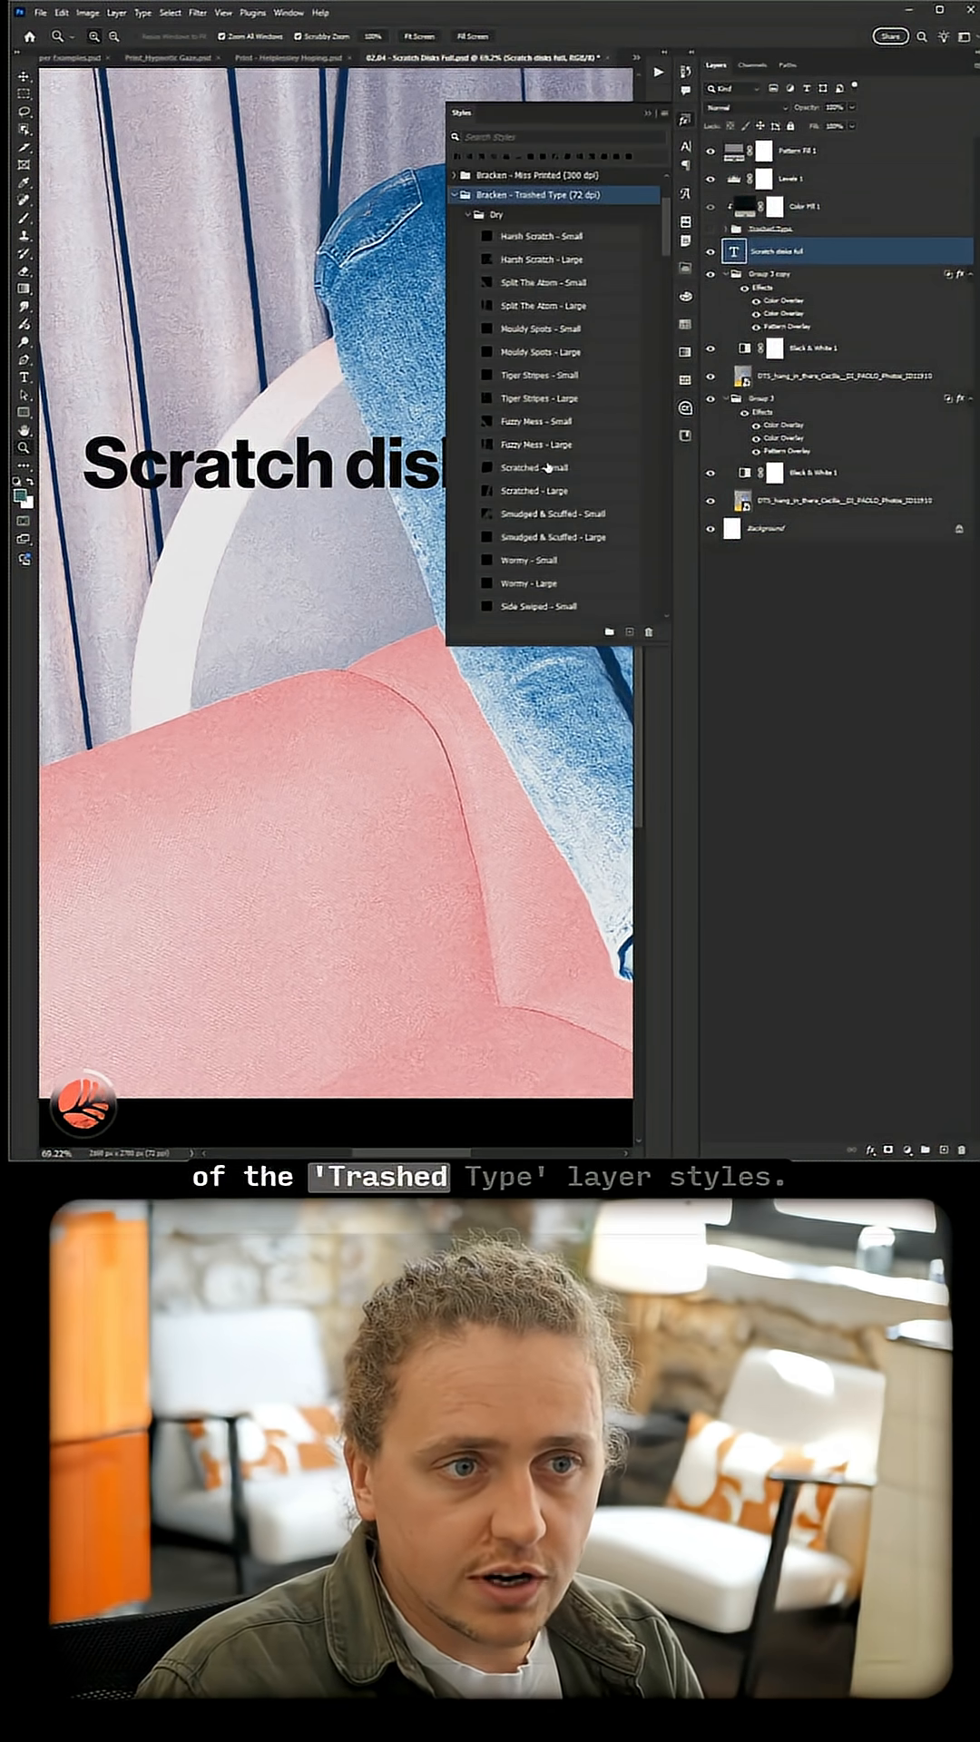
Step: Try Scratched - Small, Tiger Stripes - Small and other Trashed Type styles on the text
click(544, 466)
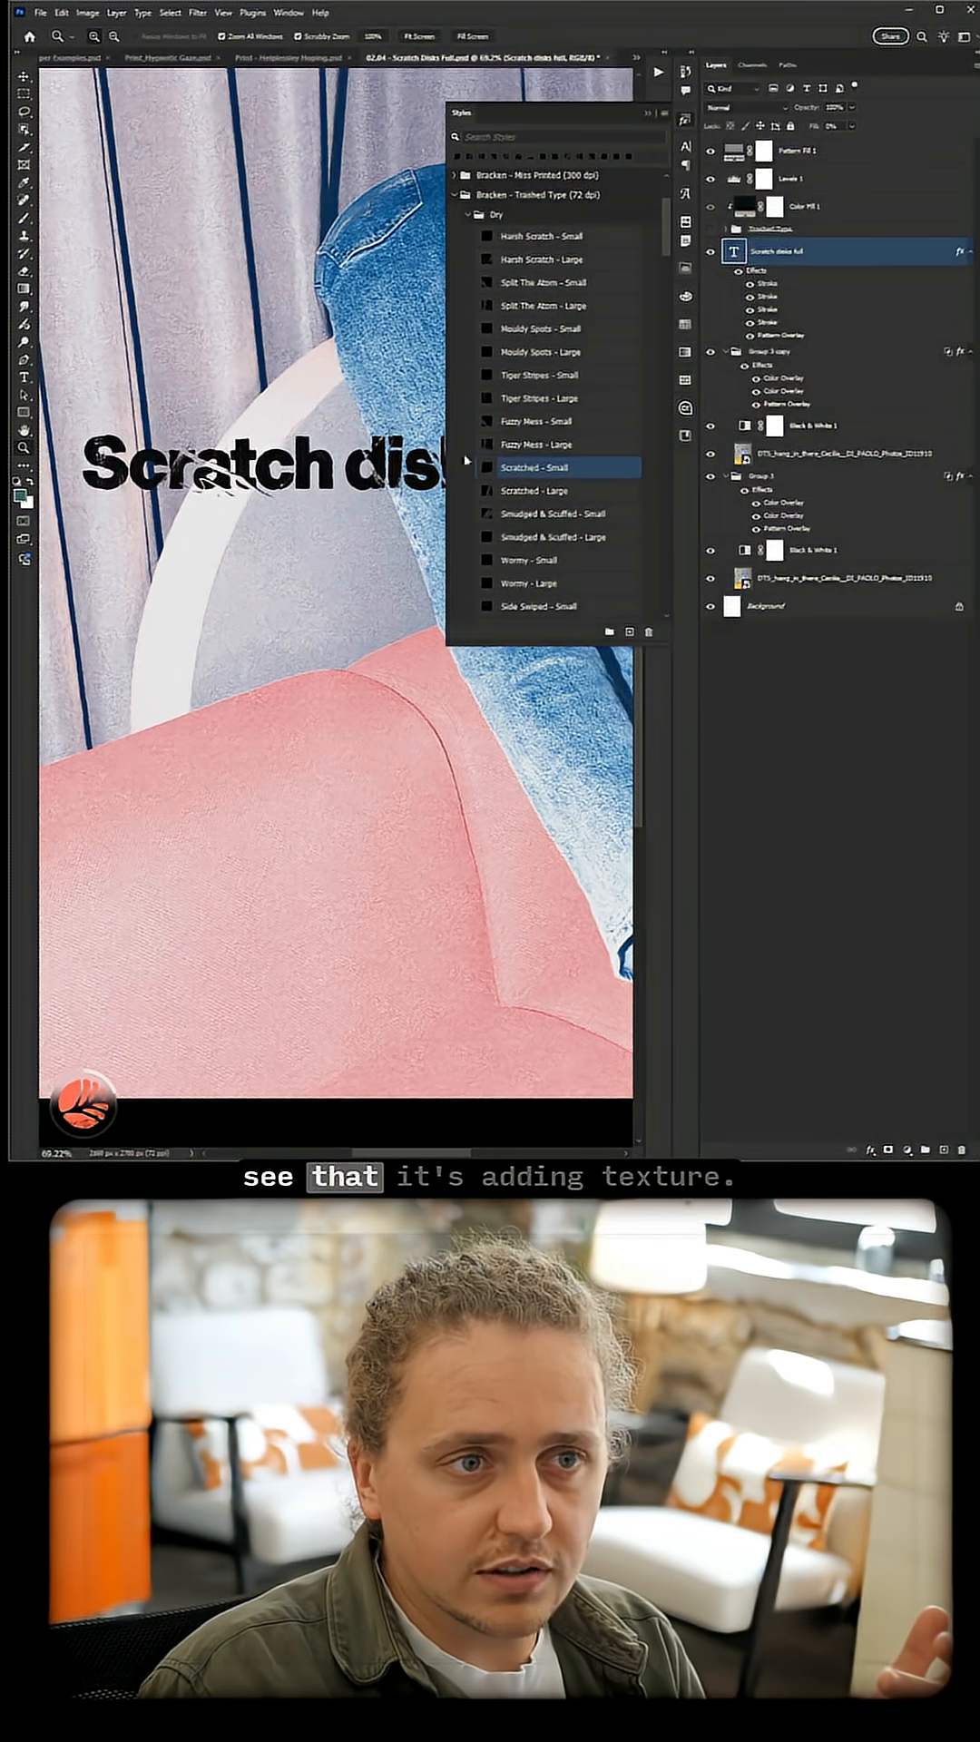
click(545, 375)
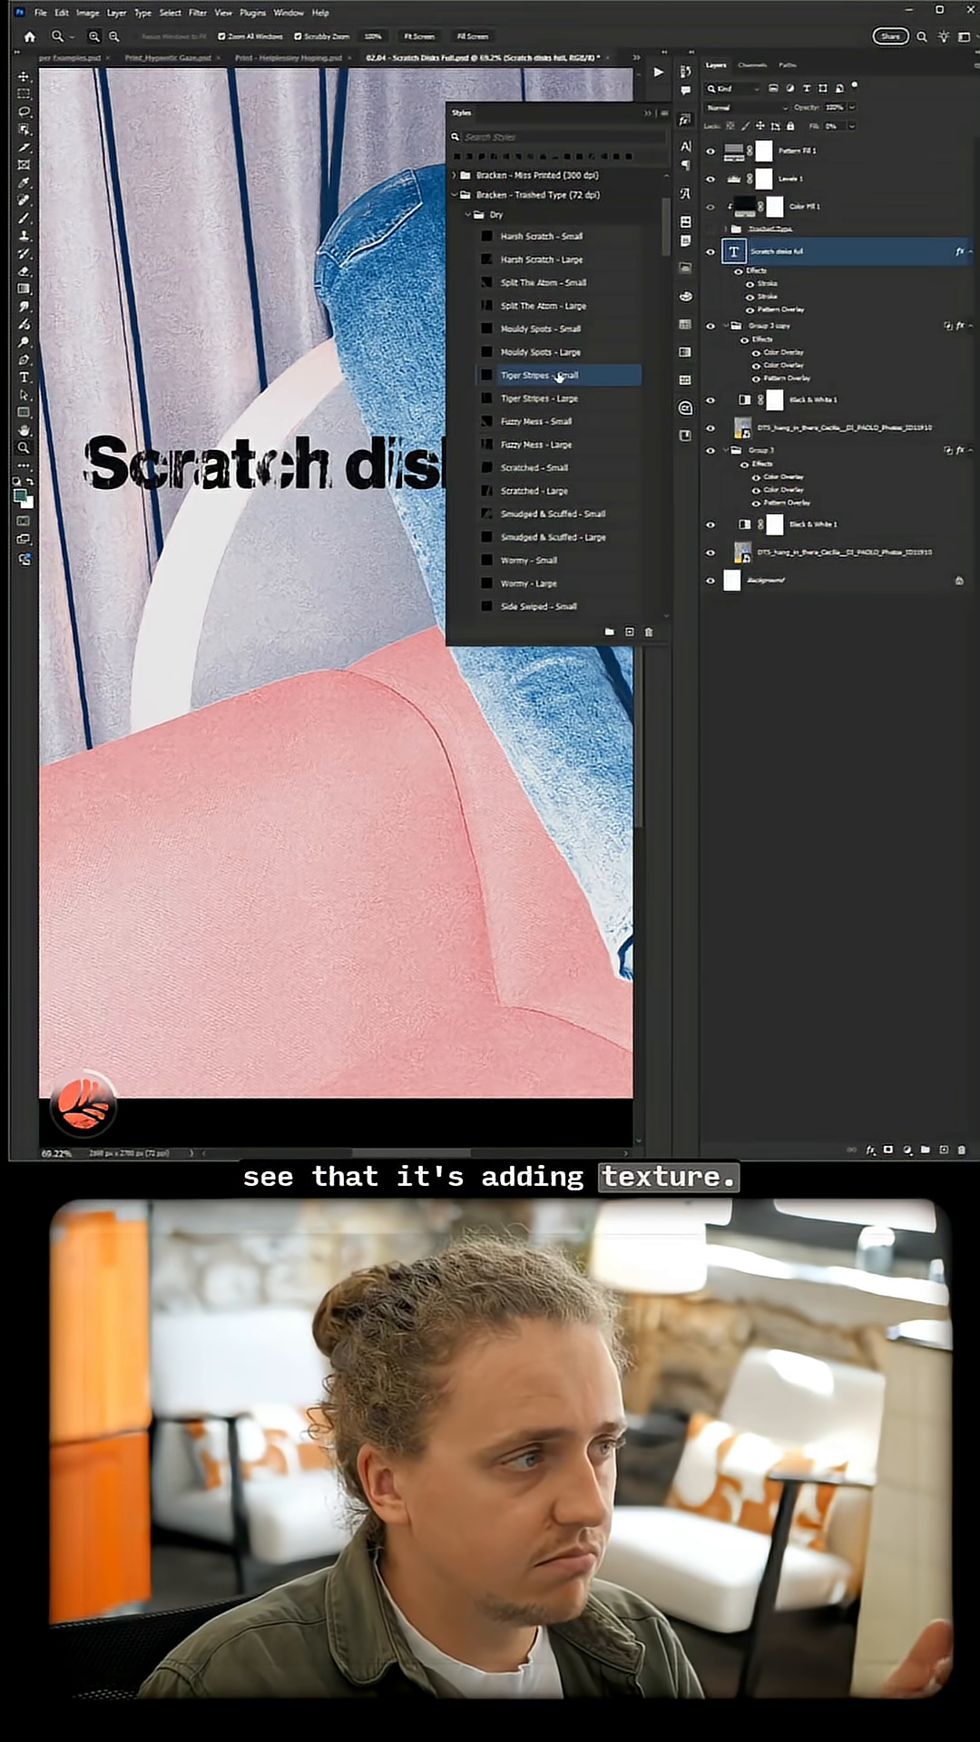
click(544, 352)
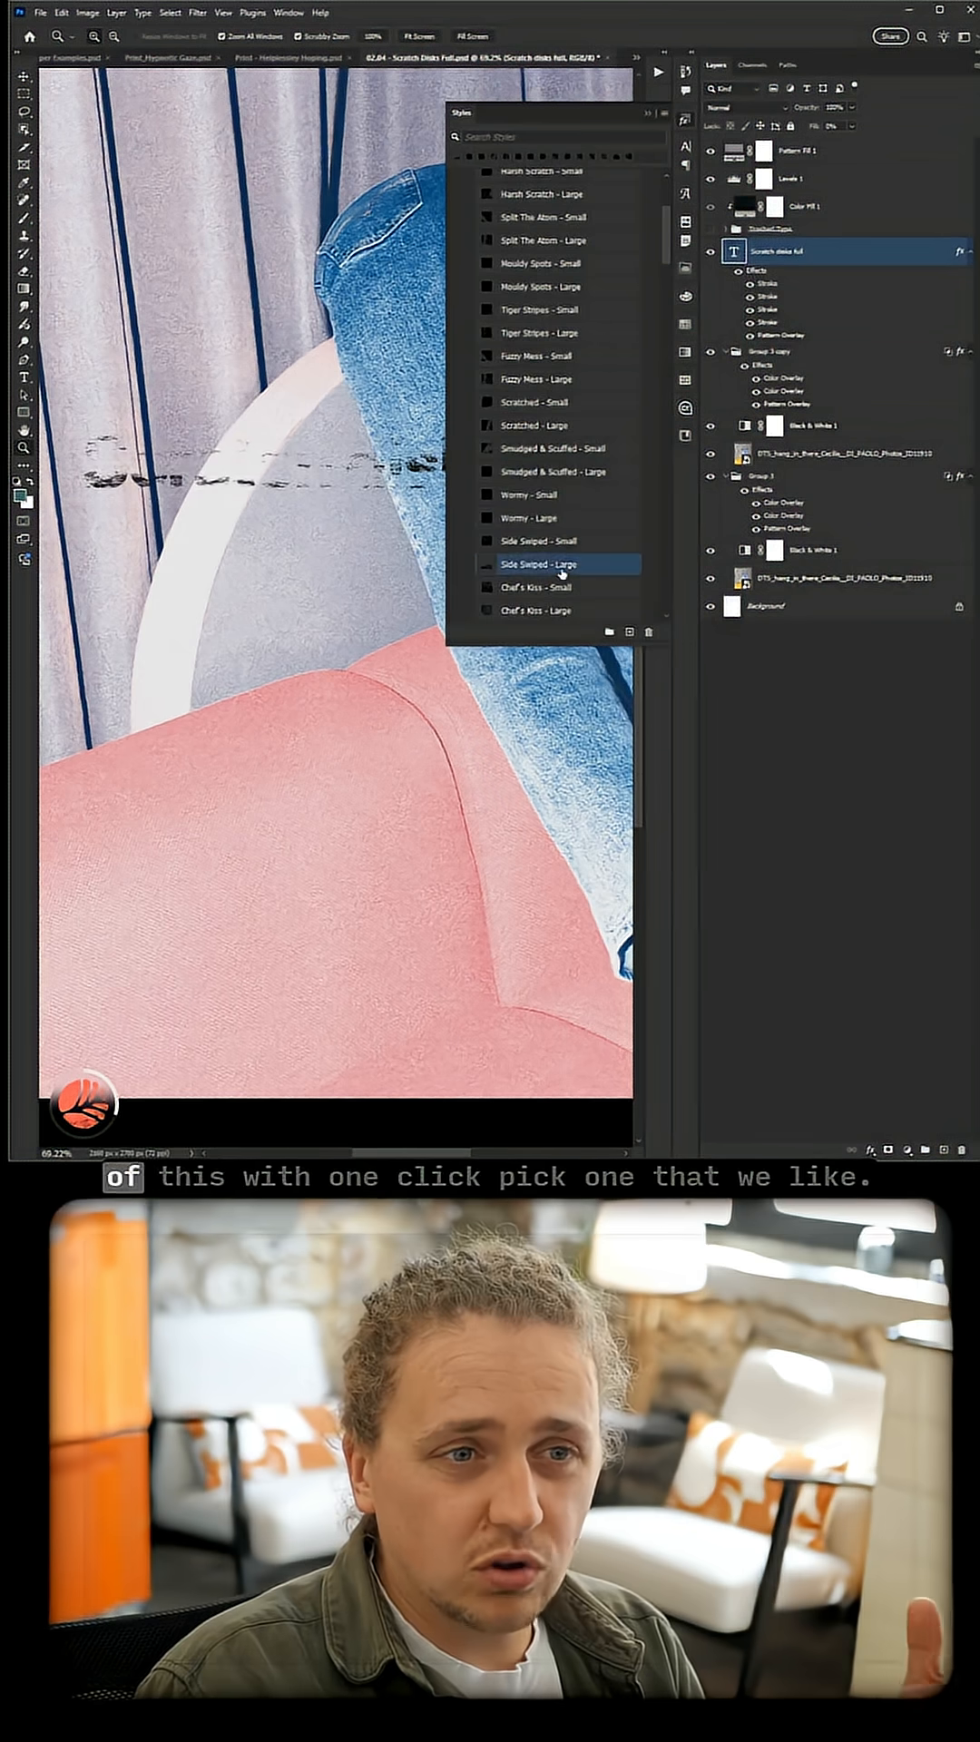
click(539, 566)
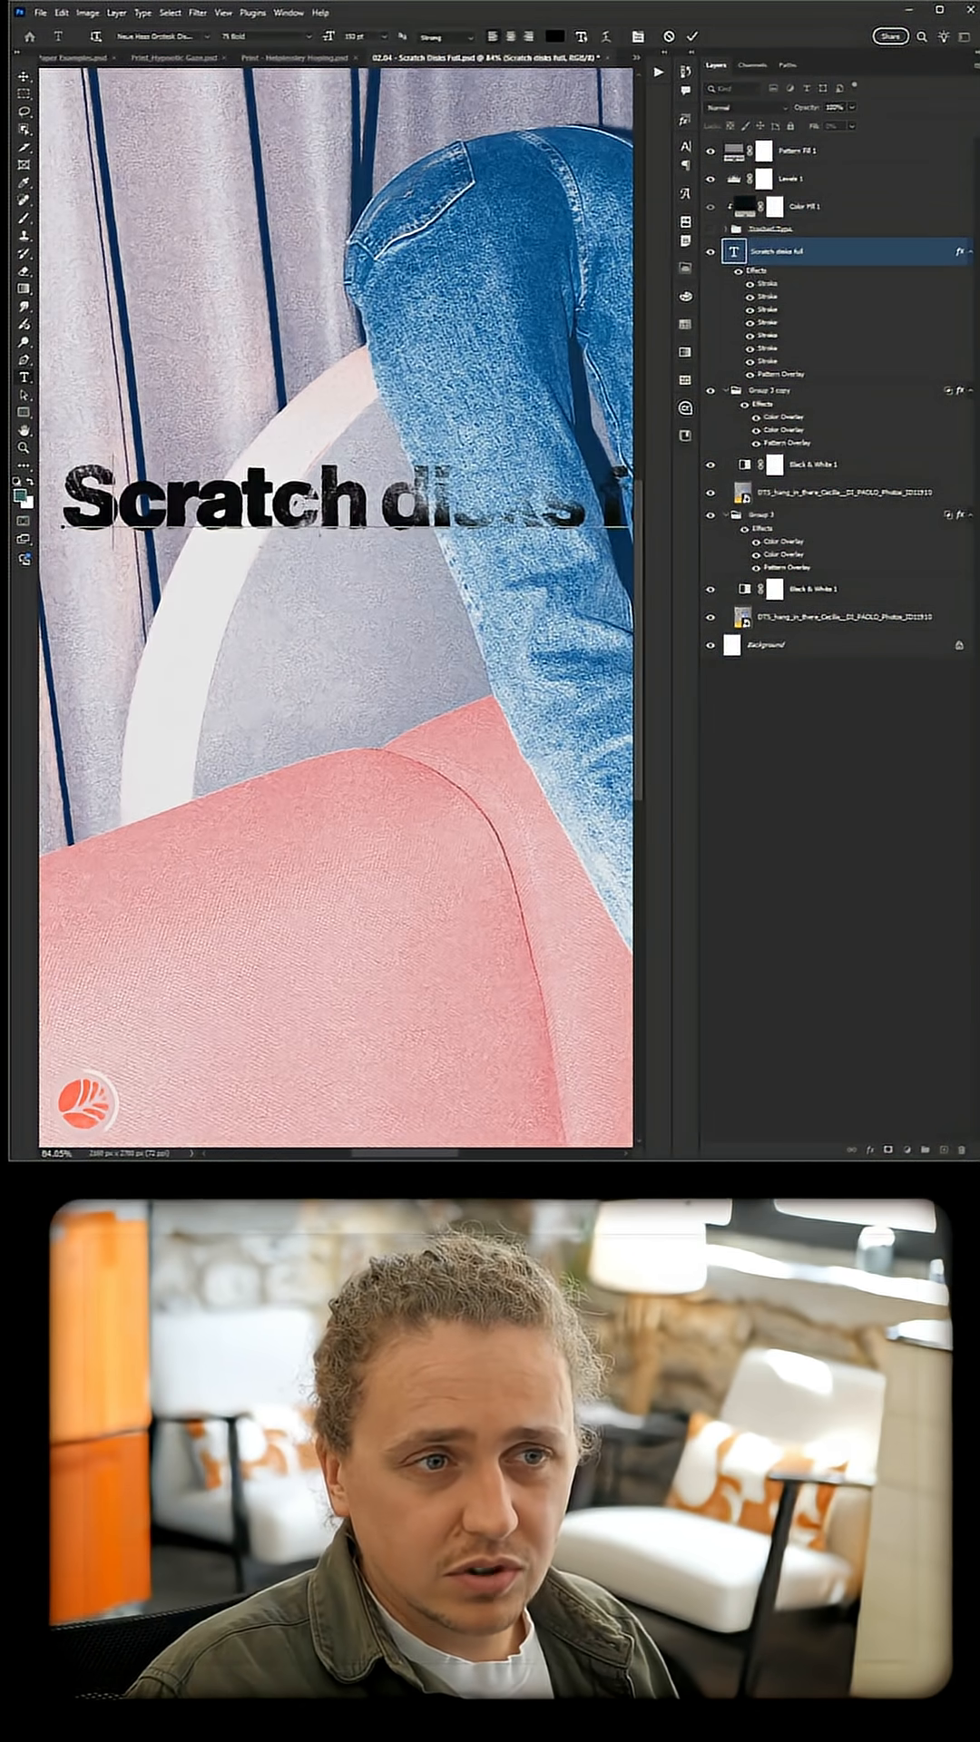
Step: Type test letters 'dfdfdfdsd' and 'asdf' into the styled text layer
text(dfdfdfdsd)
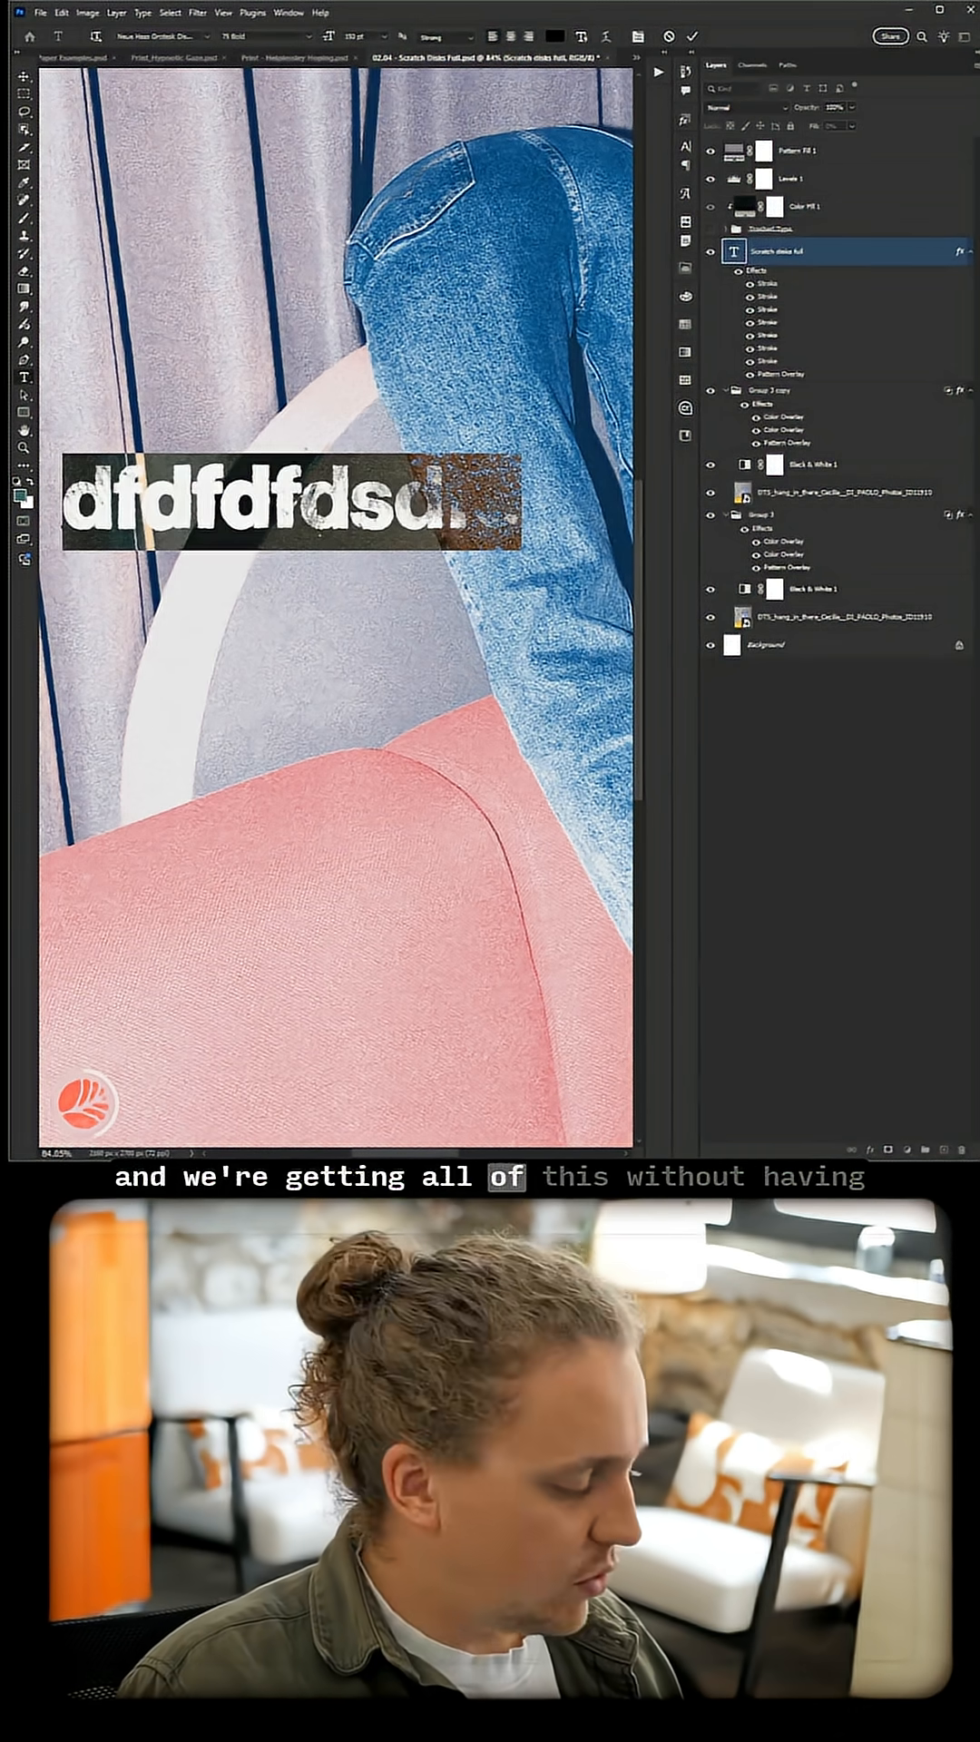
text(asdf)
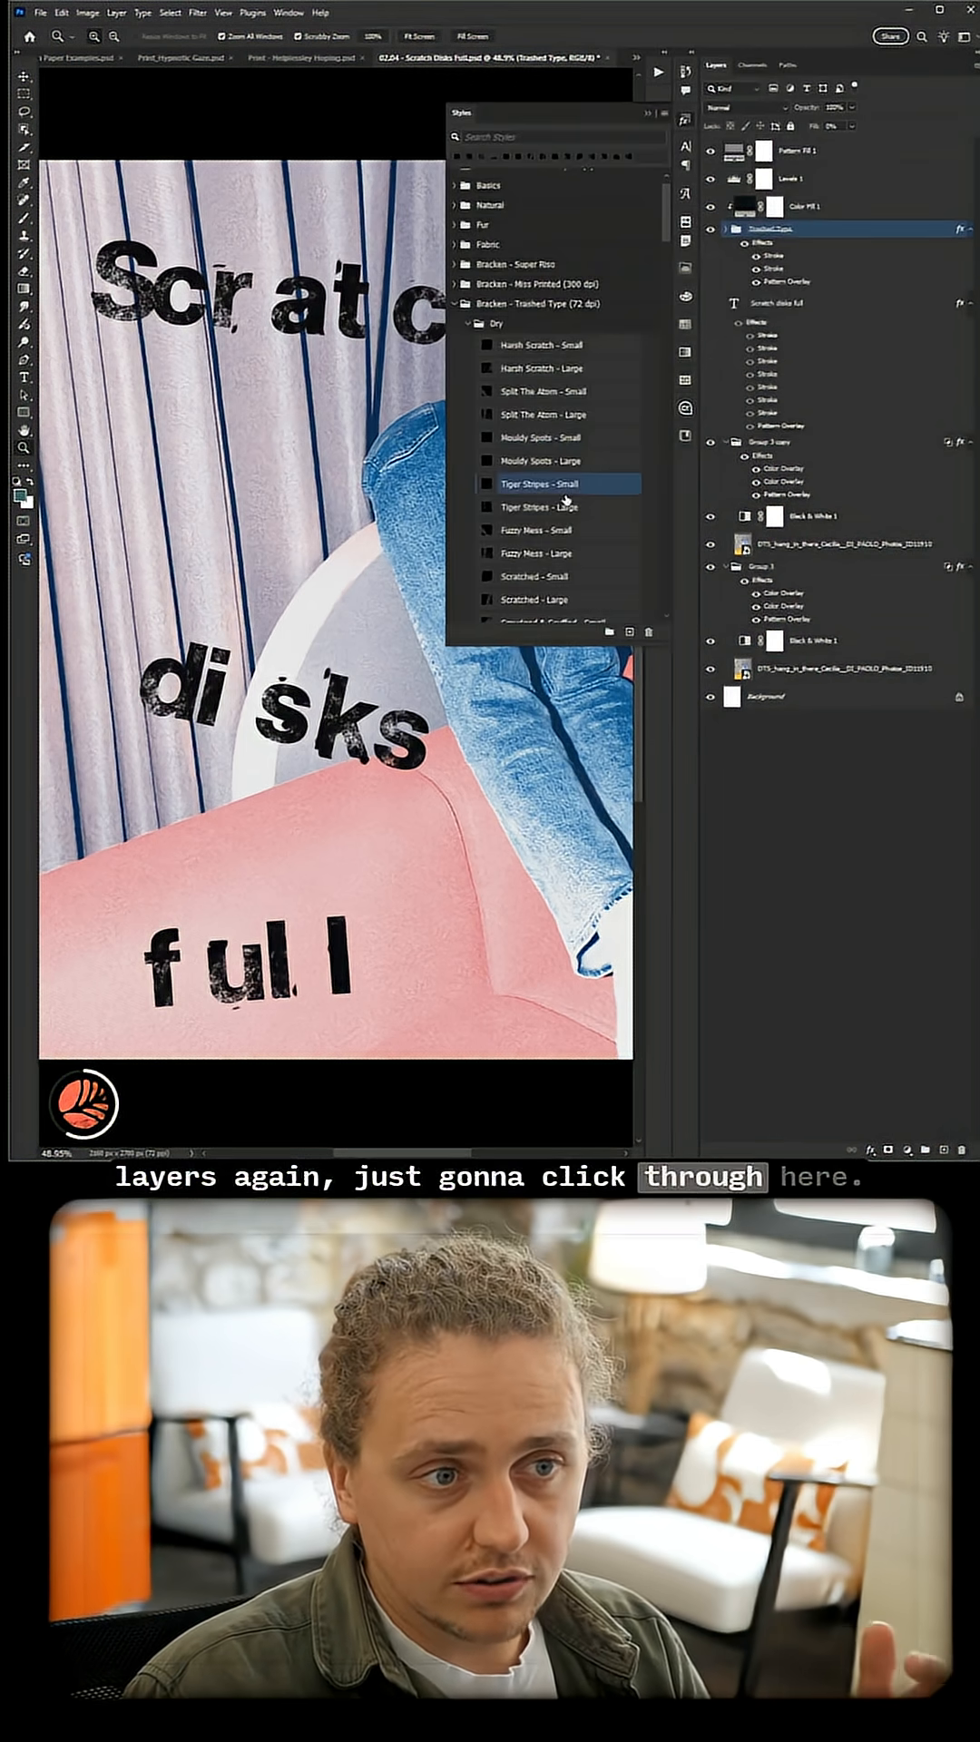
Step: Apply the Scratched - Large style to the Trashed Type letter group
click(534, 554)
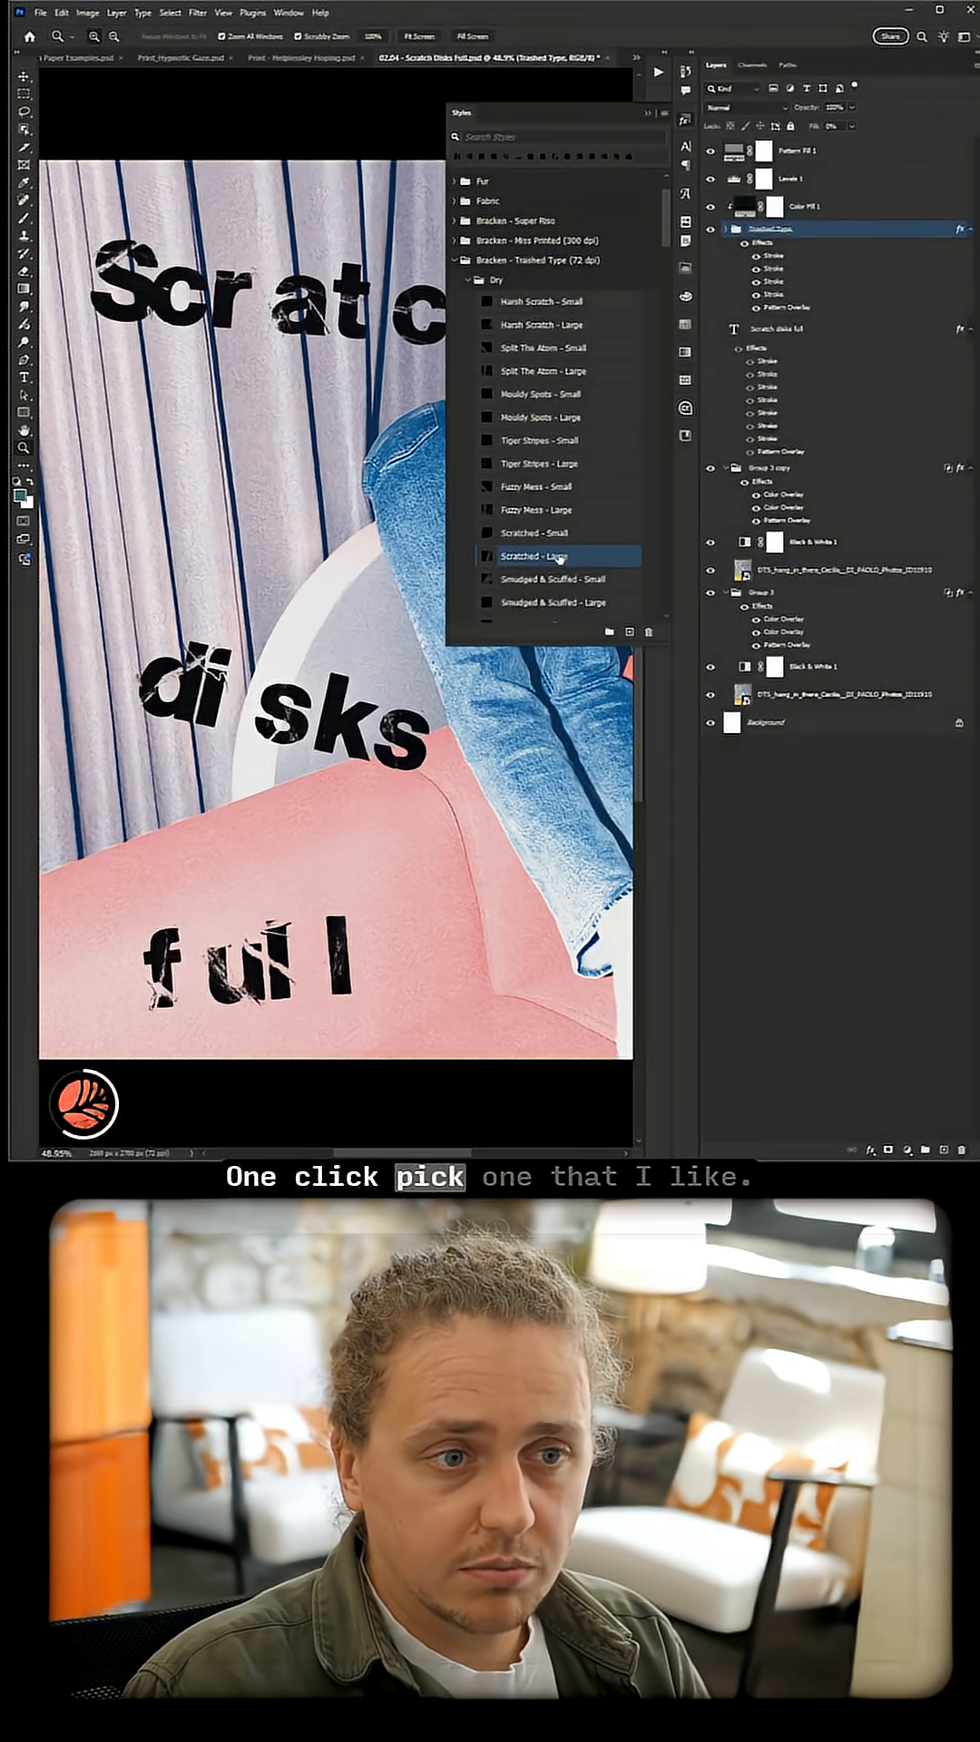